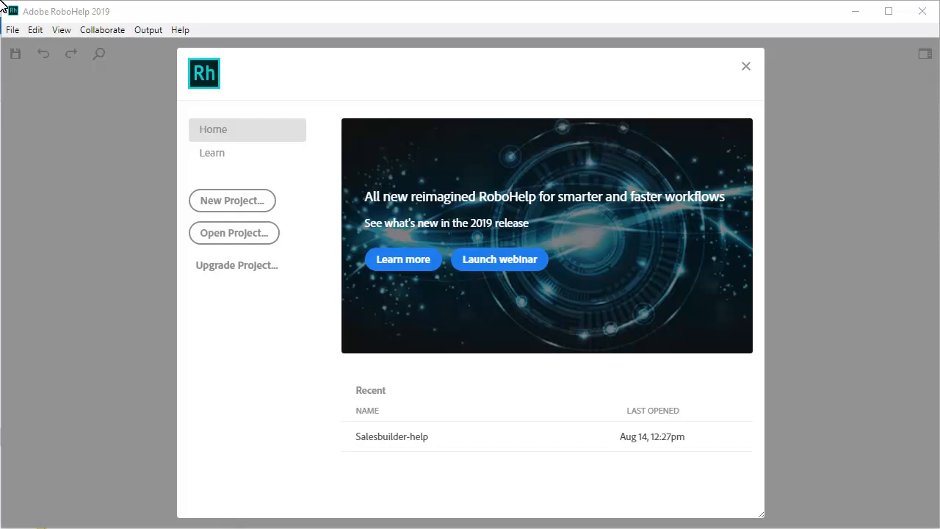
mouse_move(218, 152)
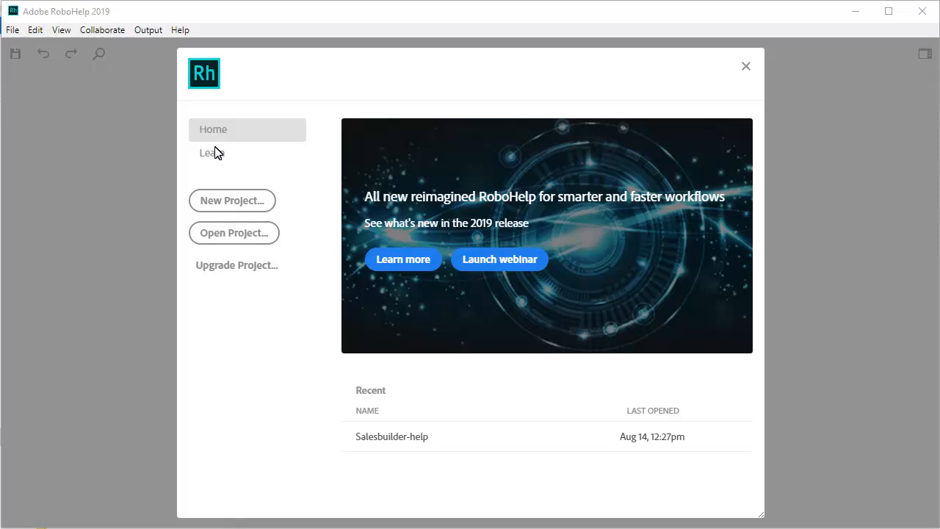
mouse_move(233, 277)
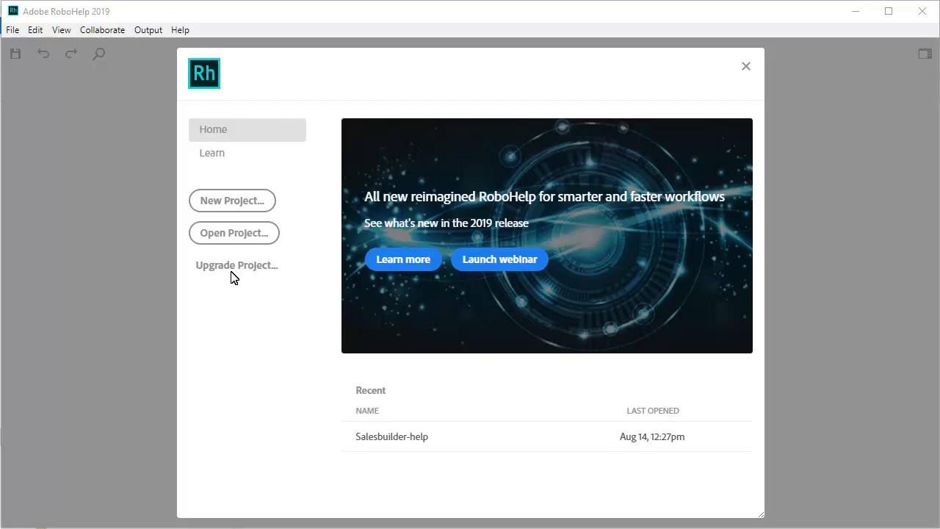
Step: Upgrade the DeltaCardiacHealth.xpj project from the DeltaCardiac2019 folder
click(234, 232)
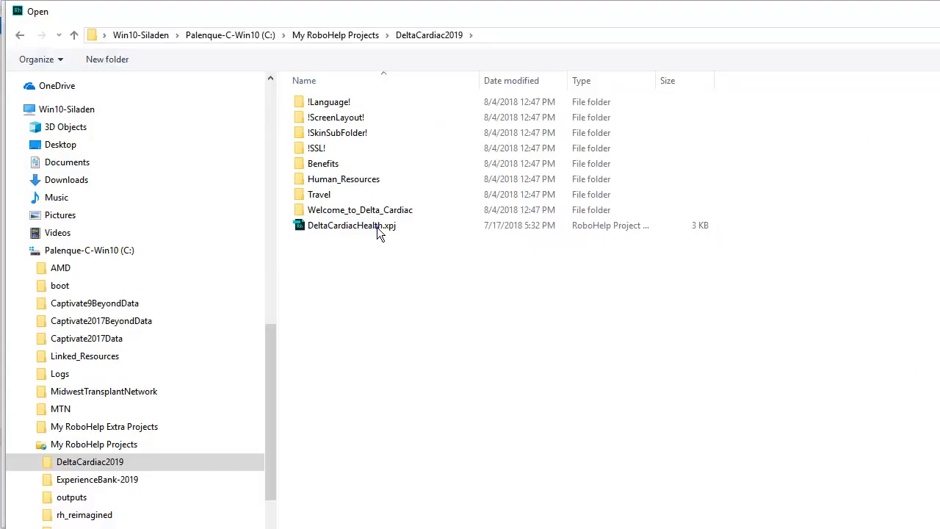
double_click(350, 225)
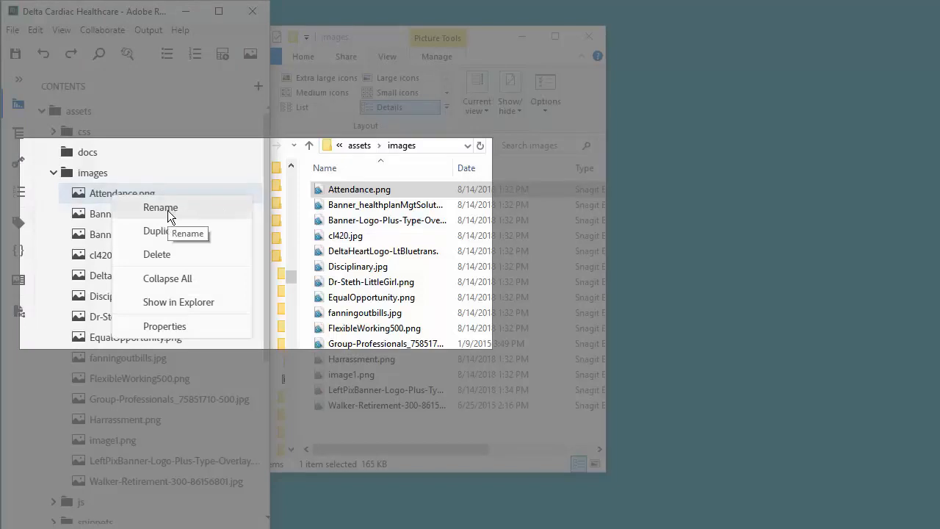
Step: Rename Attendance.png in the assets images folder and confirm the new name
click(159, 207)
text(Attendance1000)
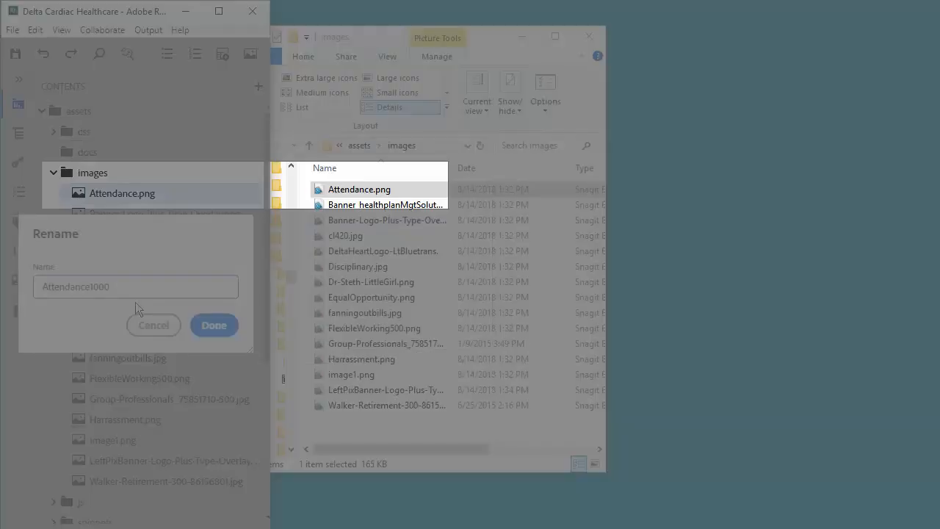
click(214, 324)
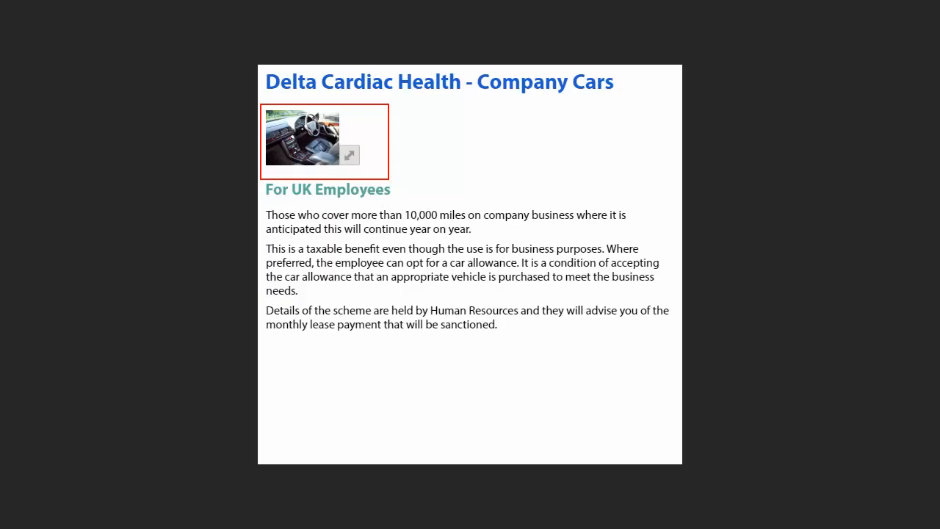
Step: Select the car photo under the Company Cars heading to show its resize handle
click(349, 155)
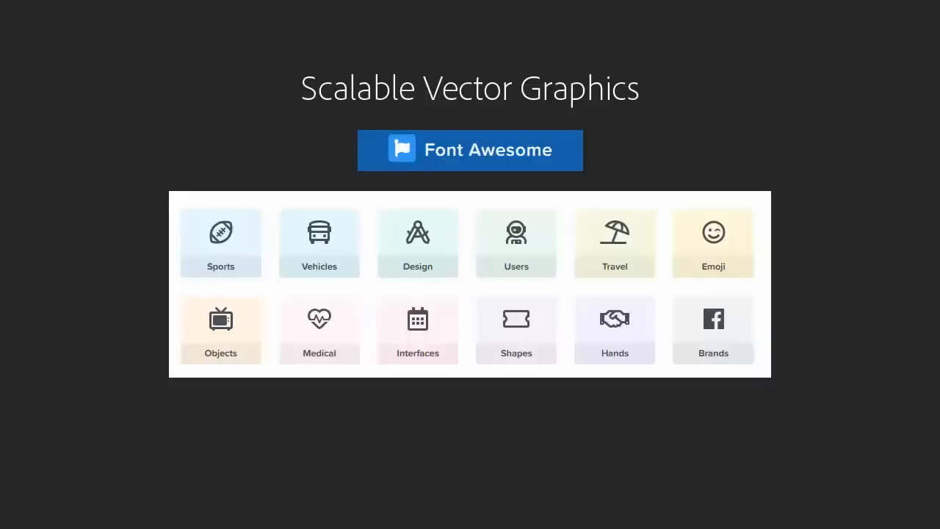
mouse_move(325, 252)
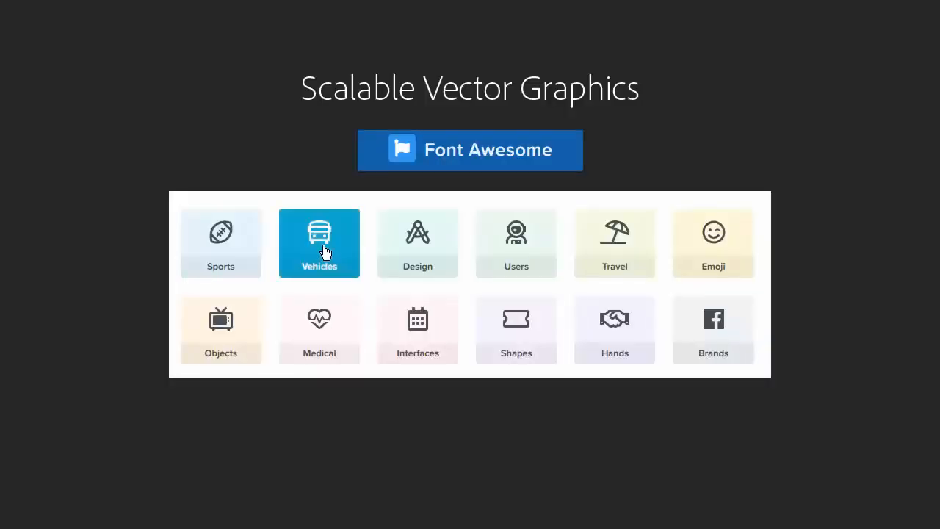
mouse_move(538, 253)
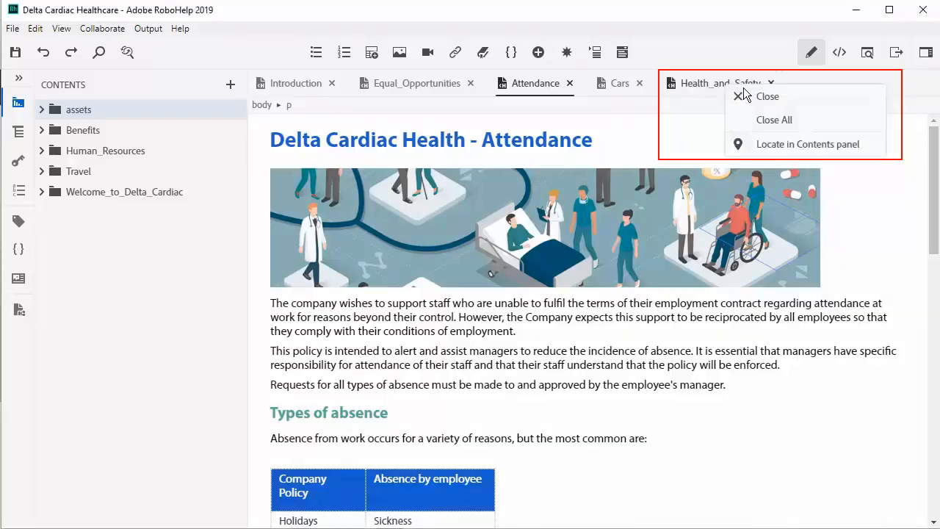
mouse_move(820, 109)
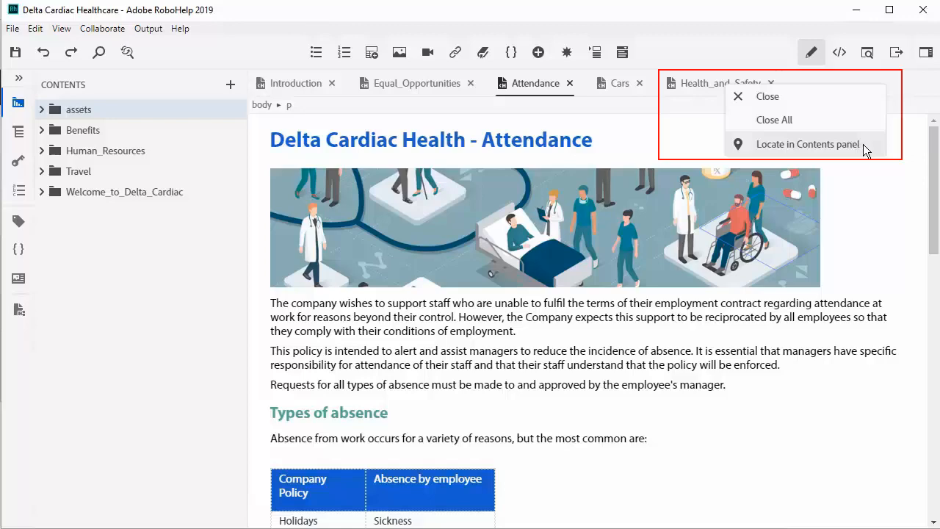
mouse_move(878, 150)
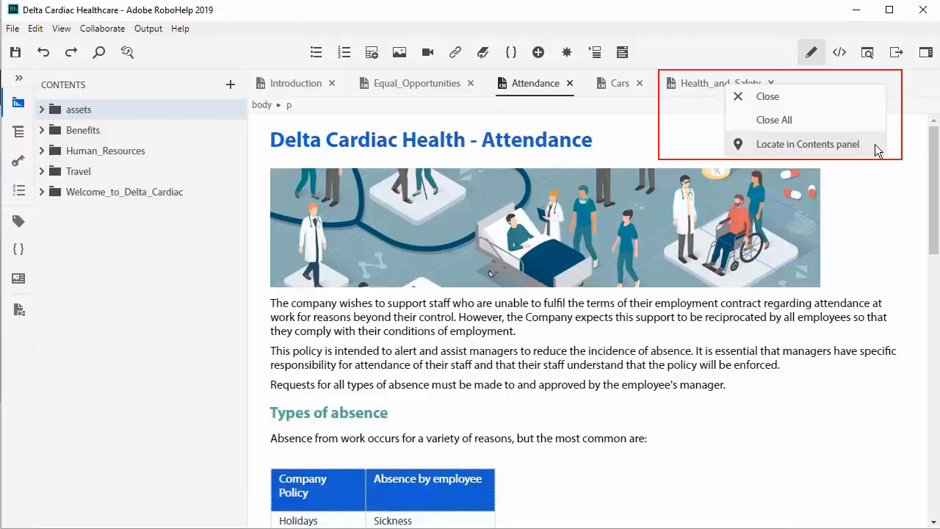
Step: Locate the open Health_and_Safety topic in the Contents panel
click(809, 144)
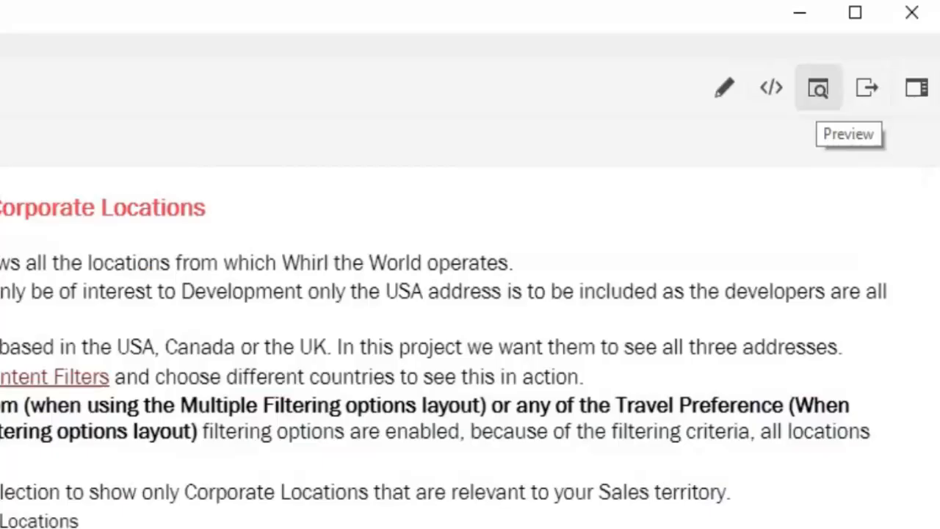
Step: Preview Corporate Locations in place with both UK and US condition tags ticked
click(820, 89)
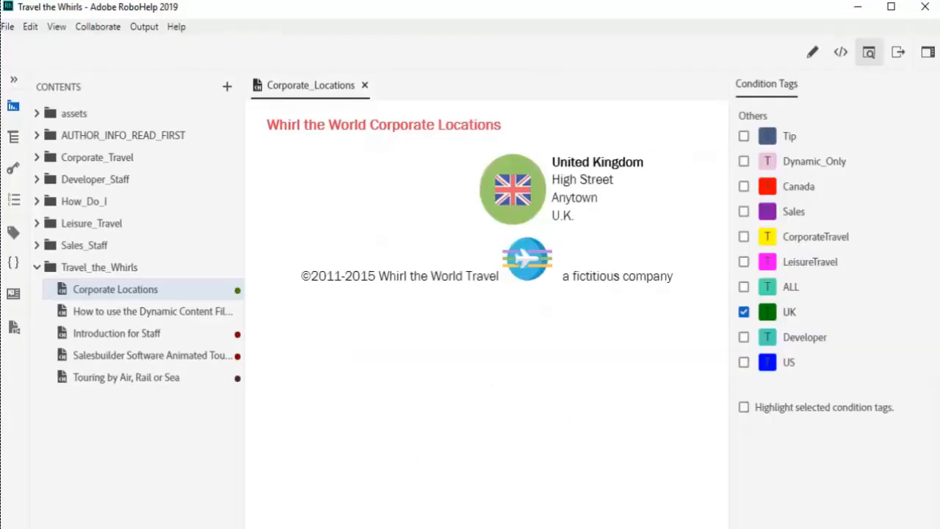
click(744, 361)
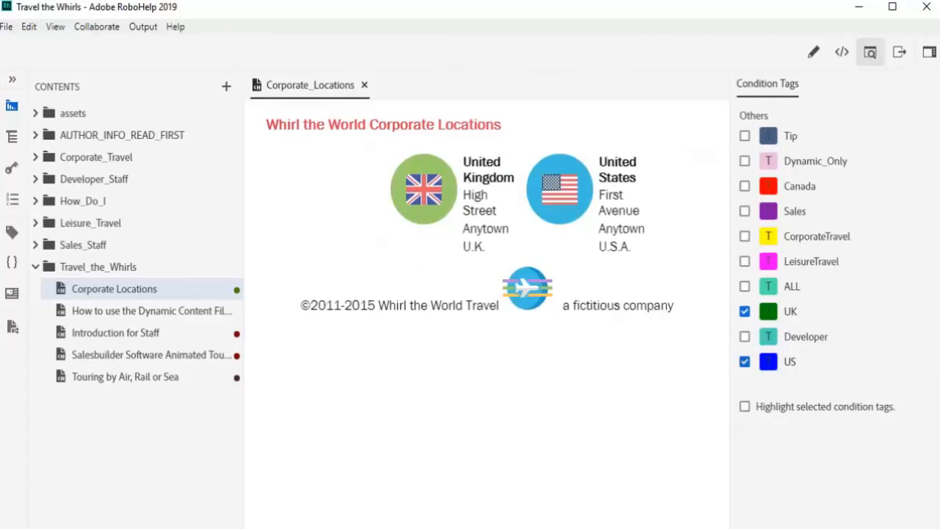
click(743, 186)
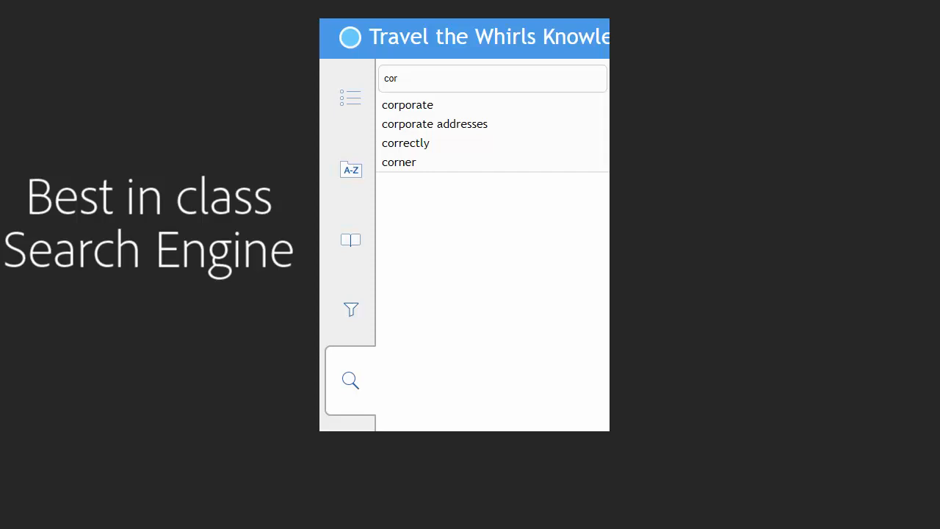
Step: Search the Travel the Whirls output for 'corporate' via the suggested term
click(407, 105)
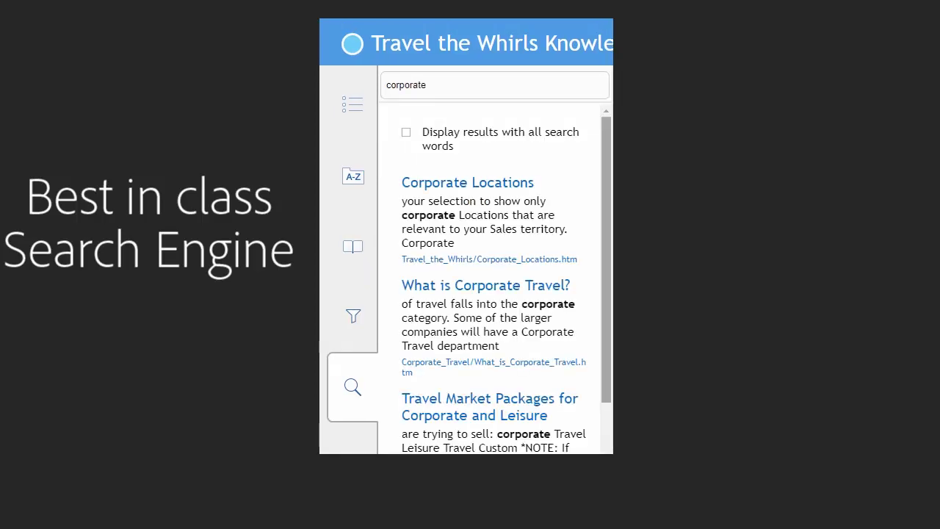